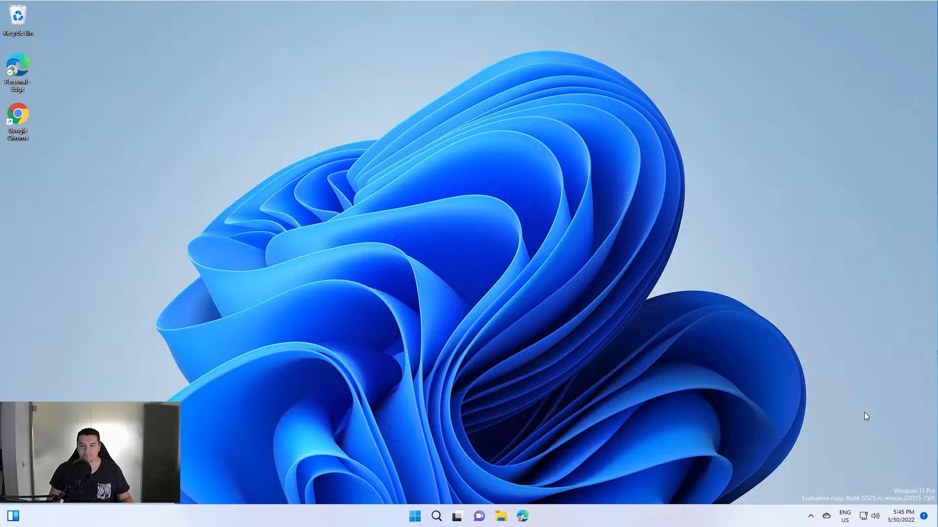
mouse_move(767, 436)
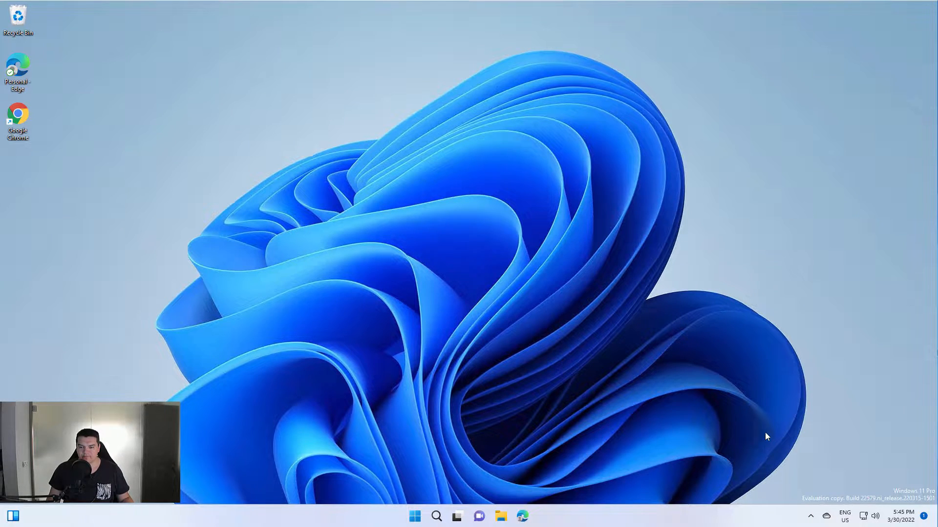
Show the Devices page and bring Related settings at its bottom into view
left_click(811, 516)
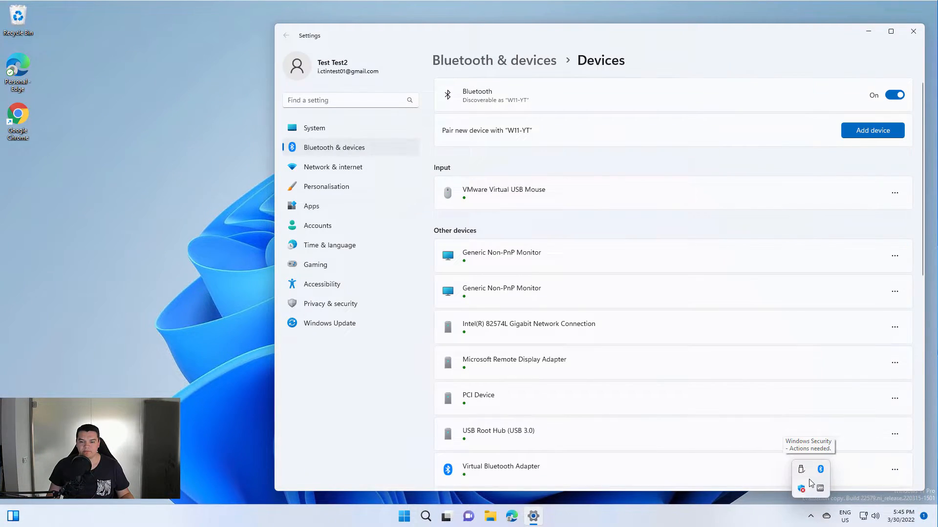
mouse_move(820, 470)
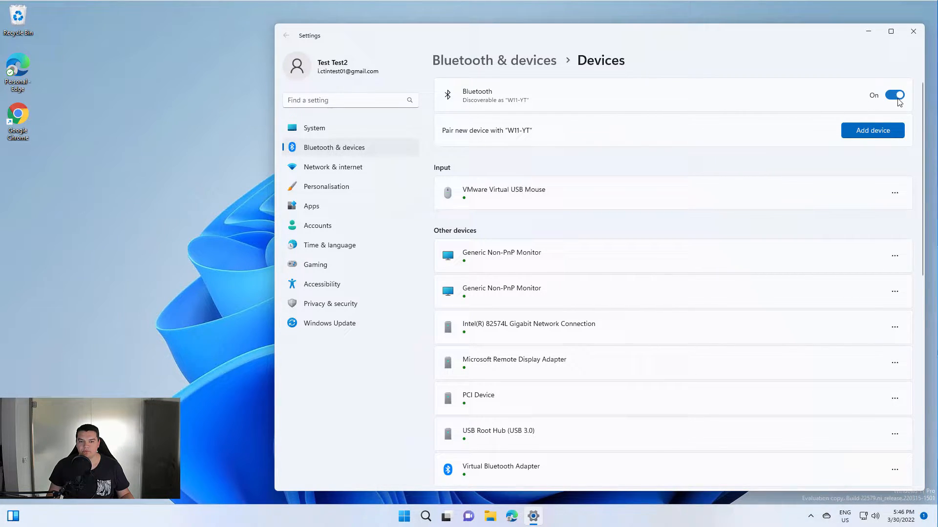
scroll("down", 3)
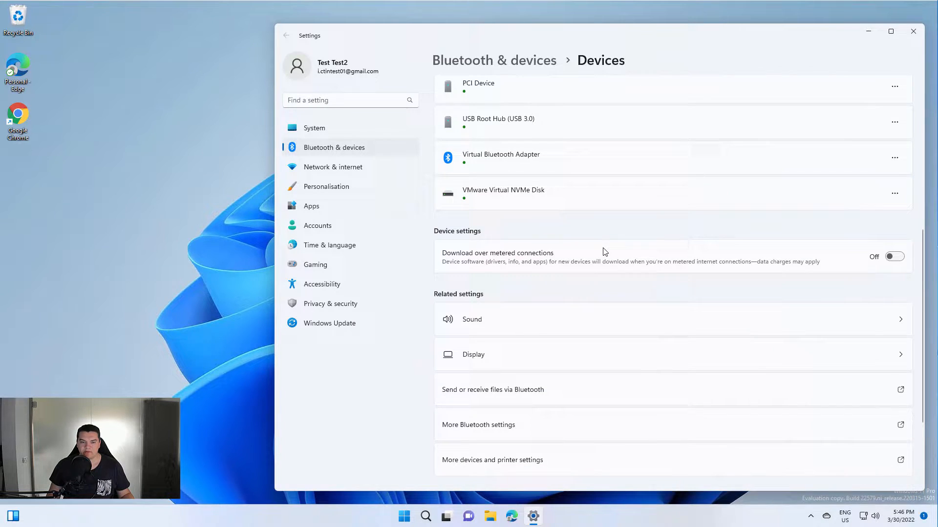
scroll("down", 3)
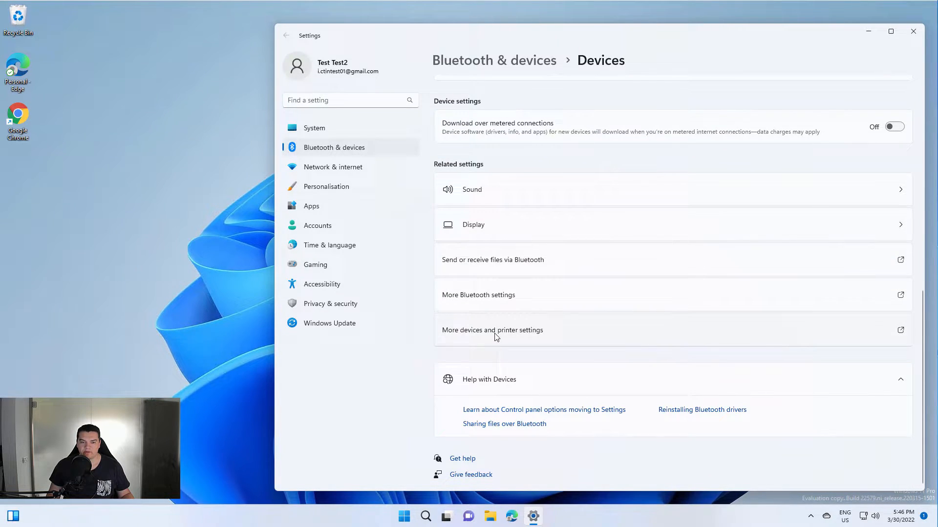
mouse_move(544, 335)
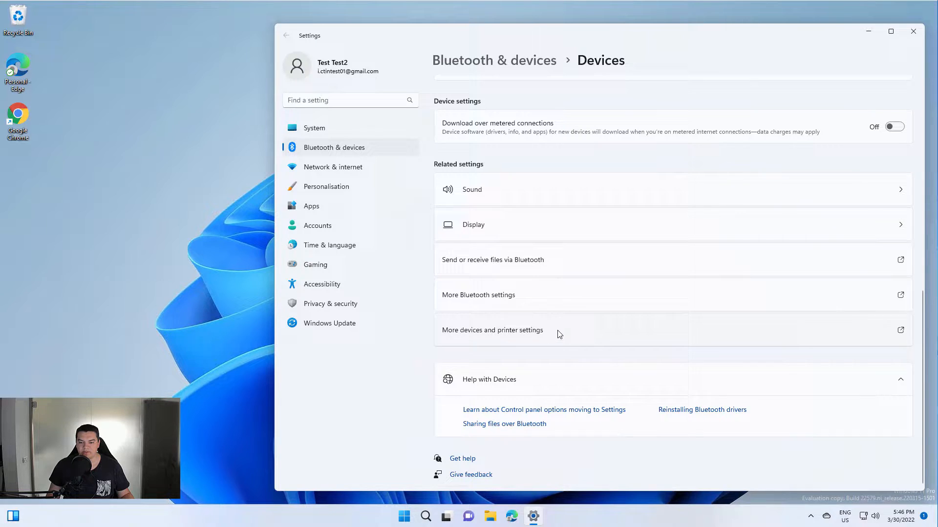
Show Devices and Printers and bring up the context menu for the LE-Bose NC 700 HP headphones
left_click(493, 330)
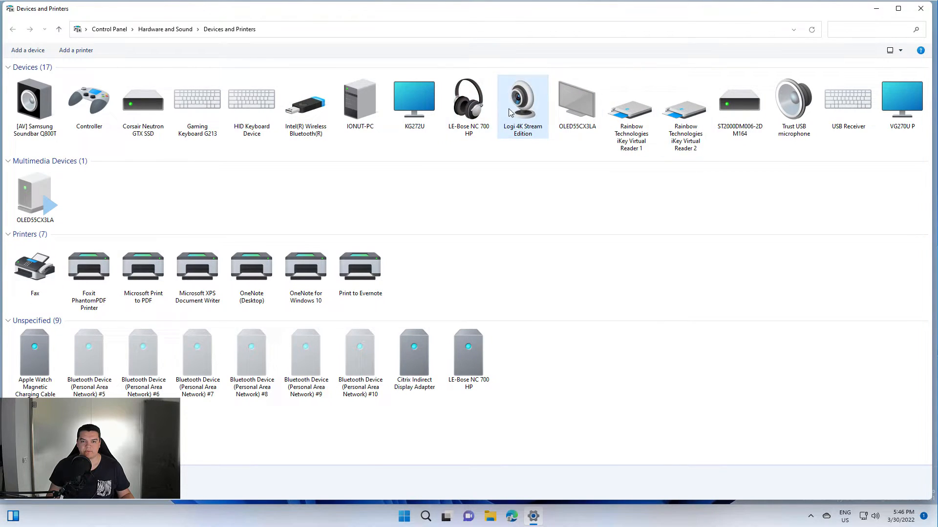
left_click(468, 101)
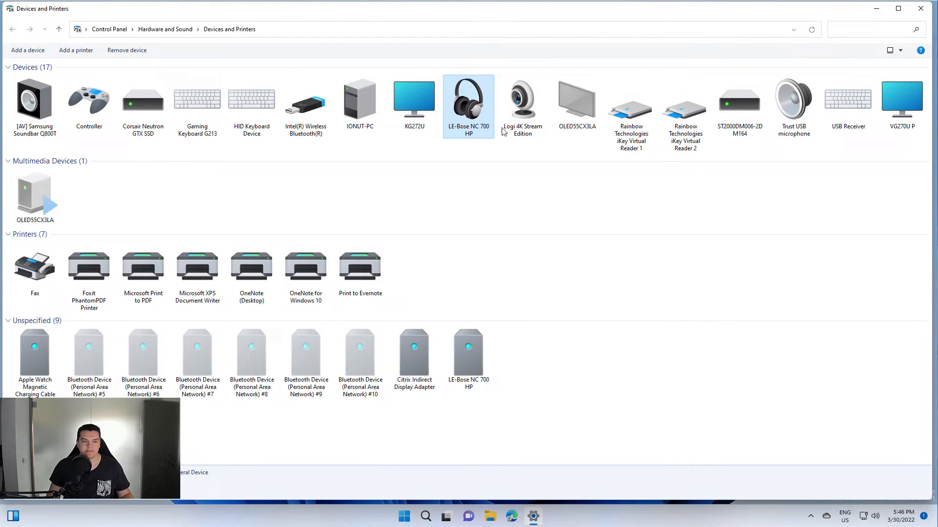
mouse_move(467, 99)
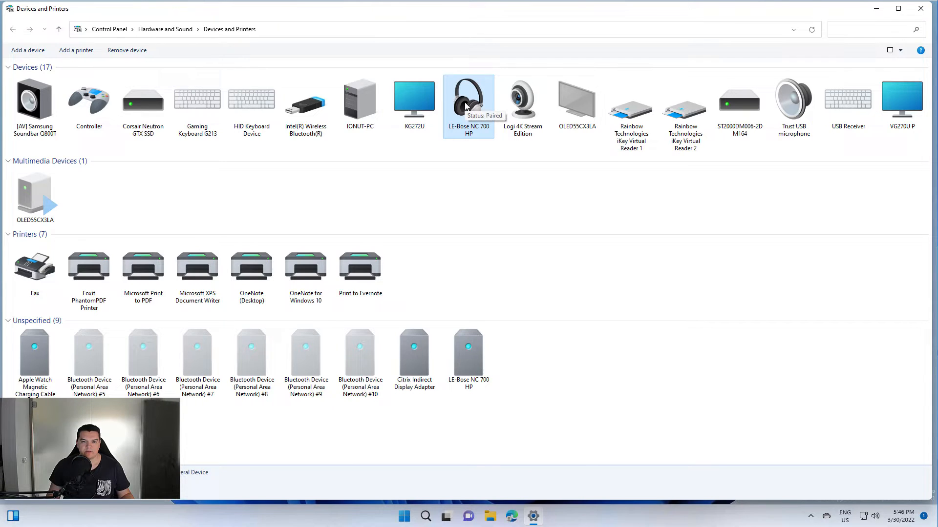
right_click(467, 99)
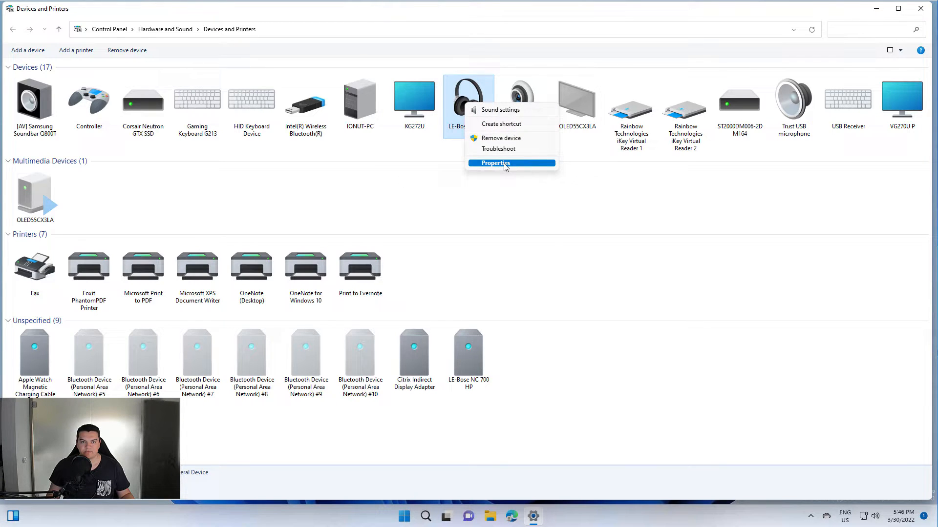
In the headphones' Properties Bluetooth details, rename them to 'Bose 700' and apply the change
left_click(495, 164)
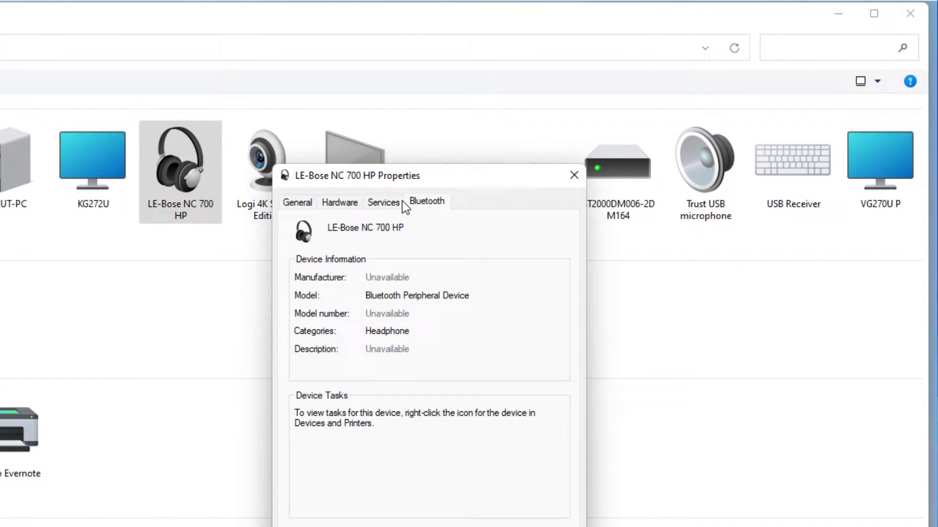
left_click(427, 201)
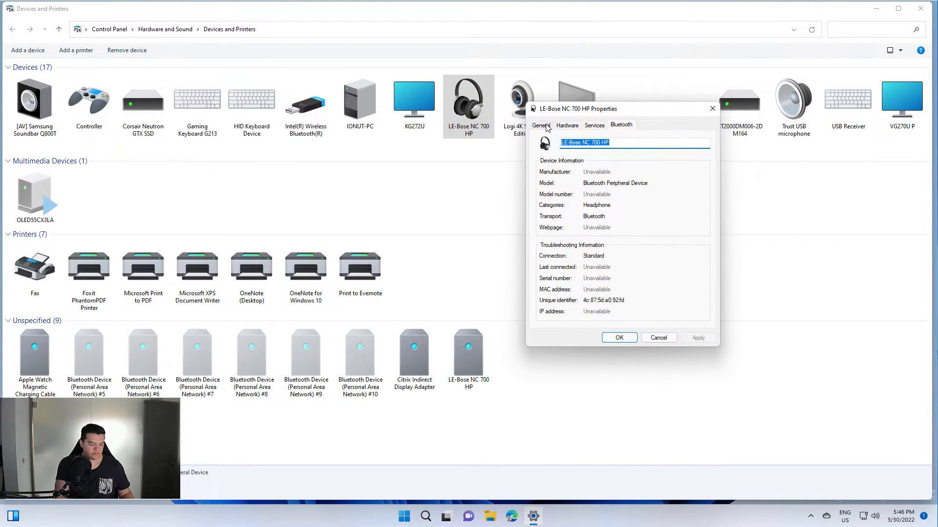
type("Bose 700")
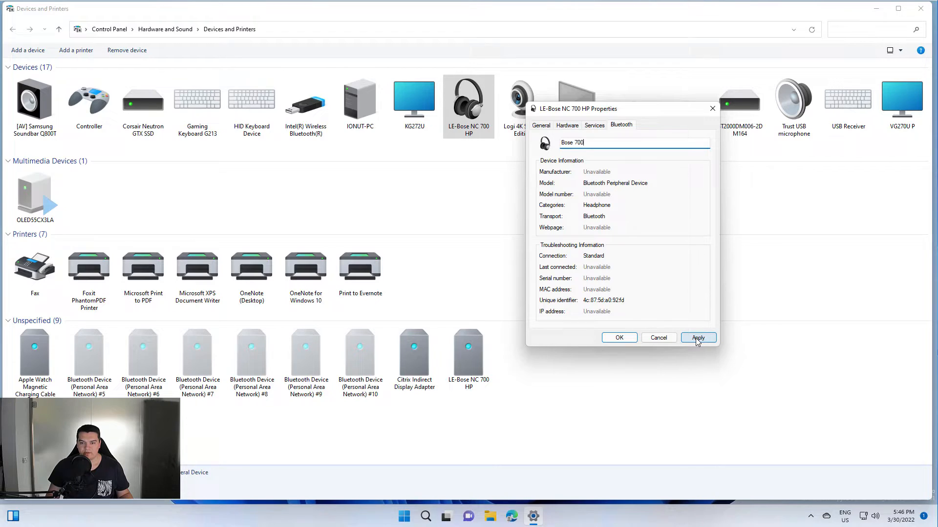
left_click(697, 337)
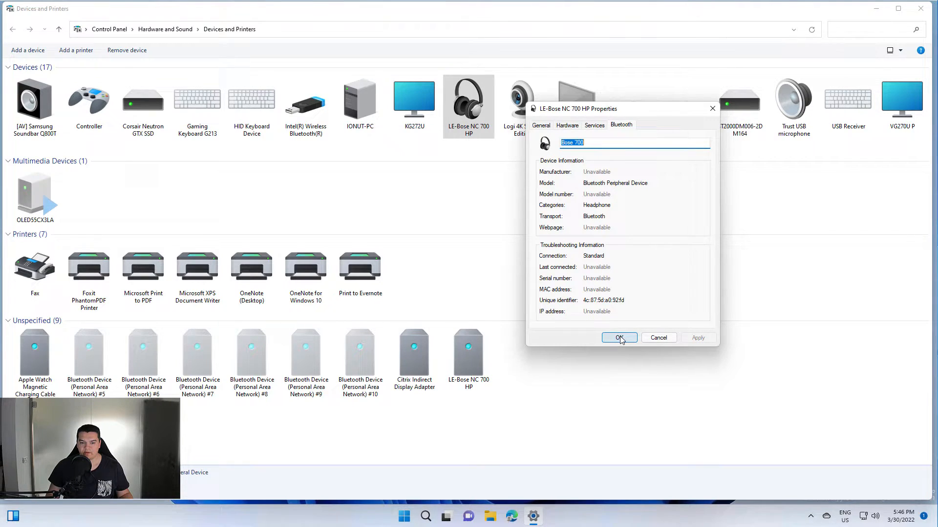
left_click(618, 338)
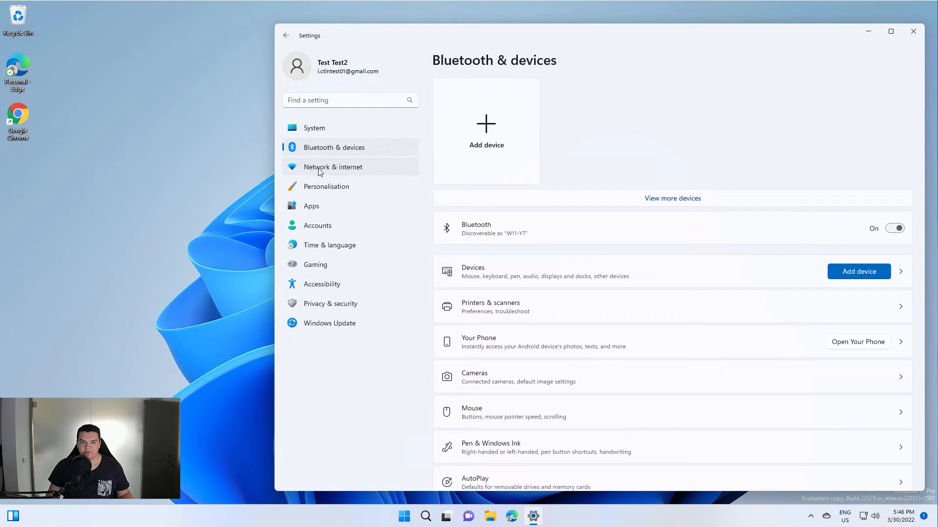
Review the Devices page in Settings and go back to the Bluetooth & devices overview
left_click(894, 228)
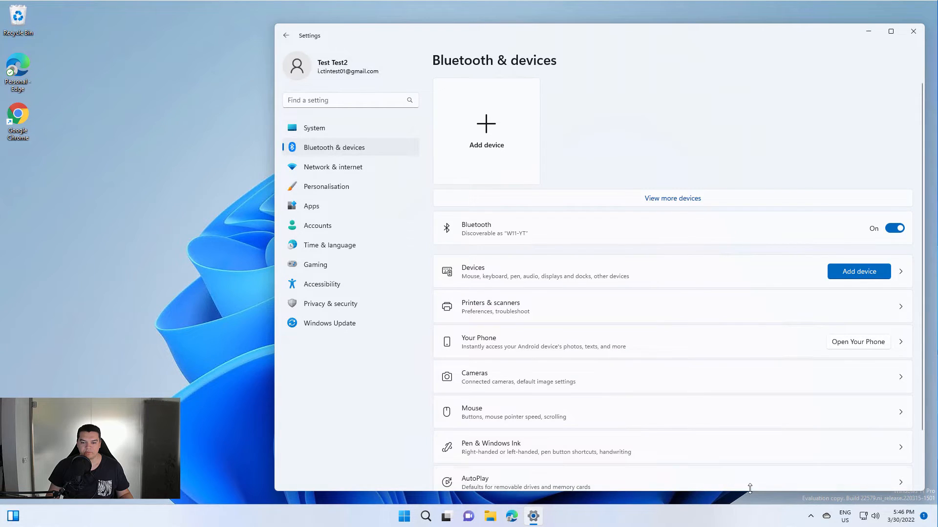
scroll("down", 3)
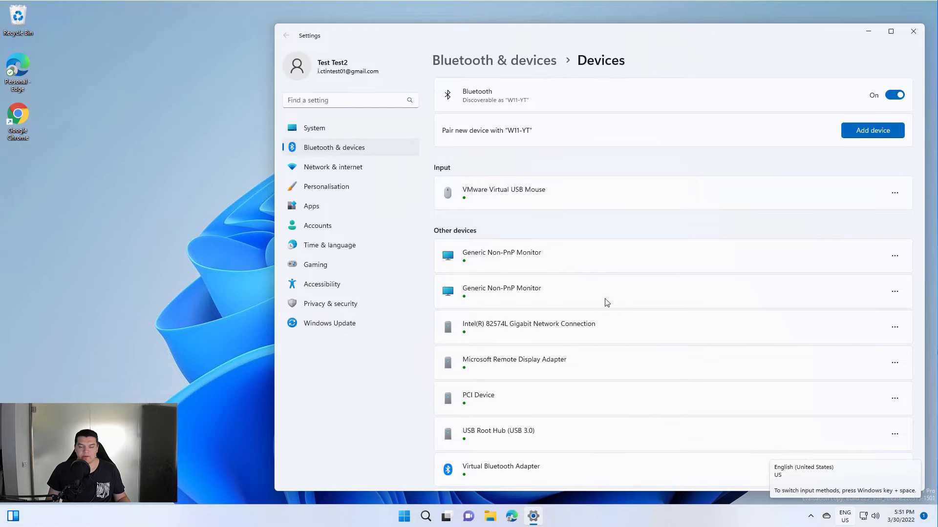
mouse_move(599, 299)
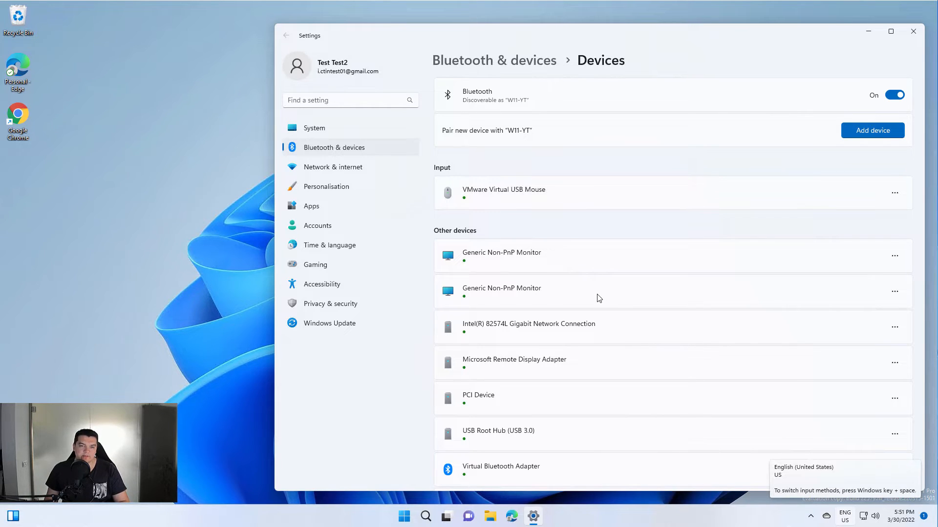
mouse_move(568, 175)
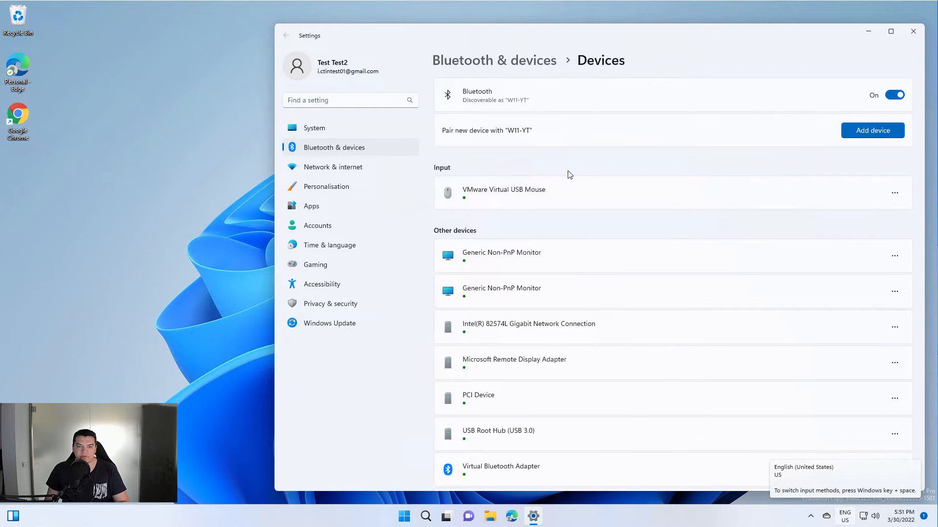
mouse_move(650, 174)
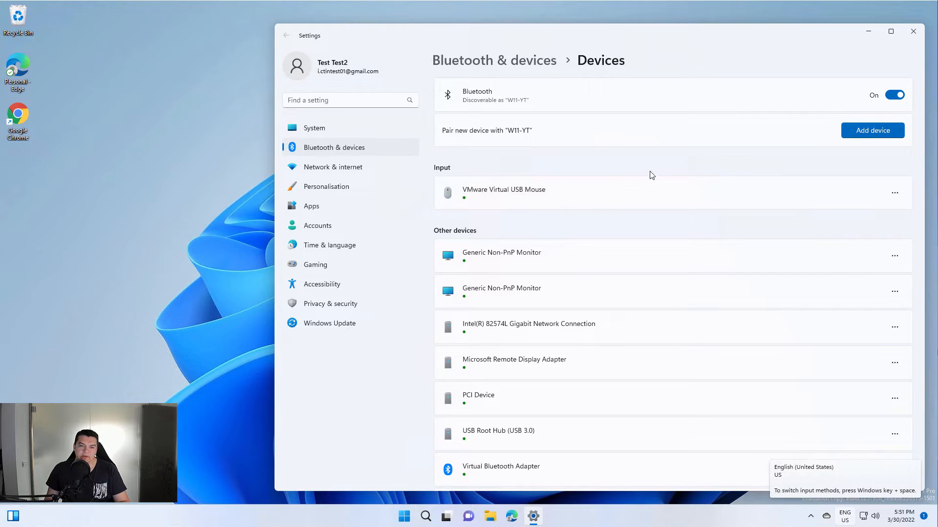
mouse_move(772, 191)
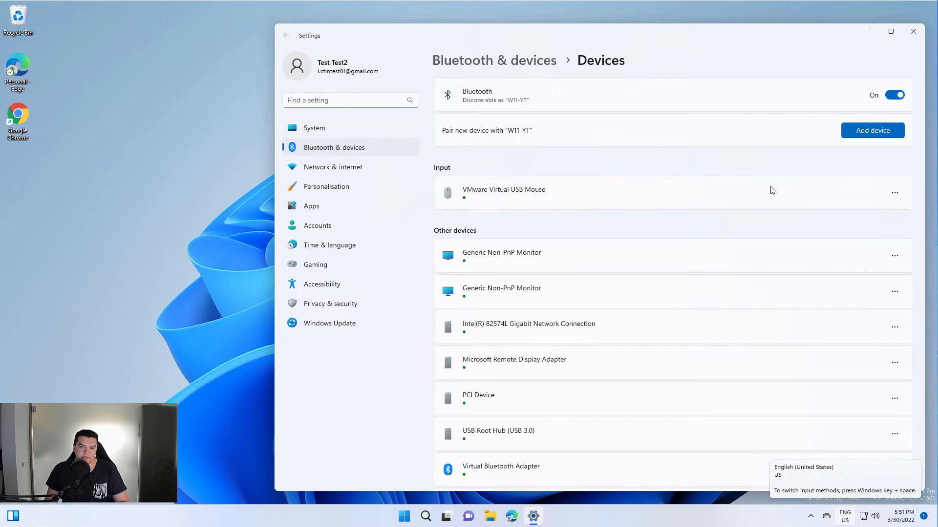
mouse_move(731, 209)
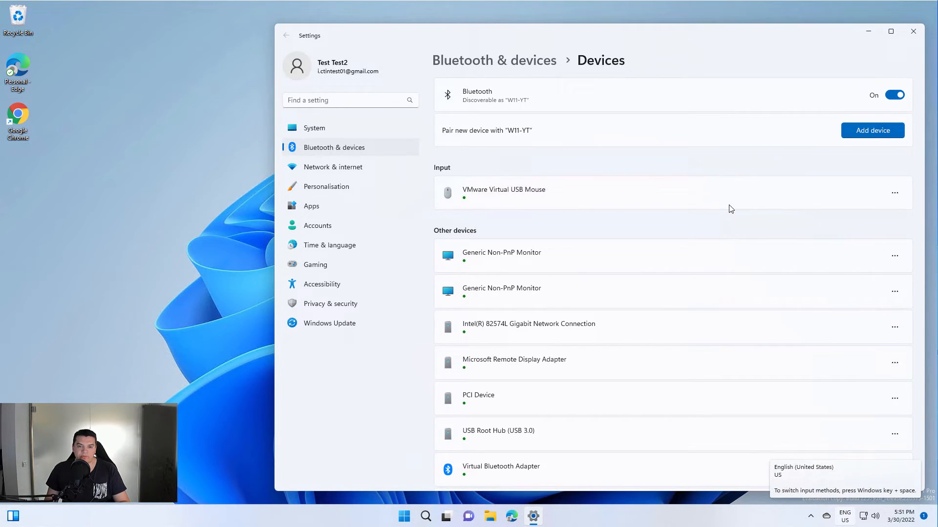
mouse_move(870, 436)
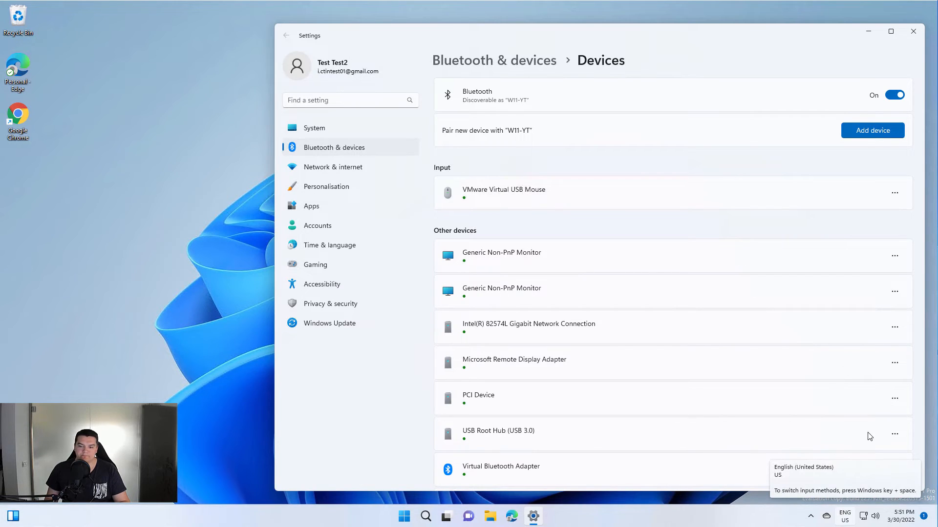
left_click(287, 35)
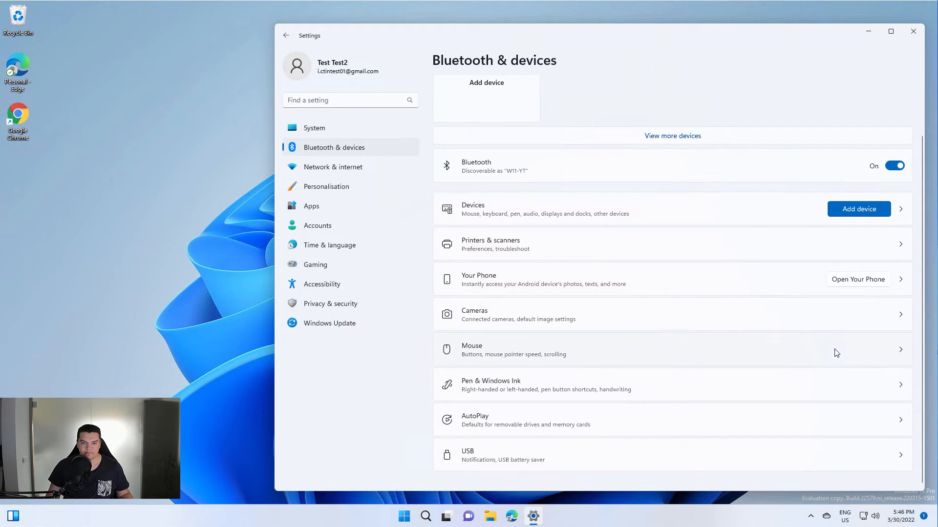